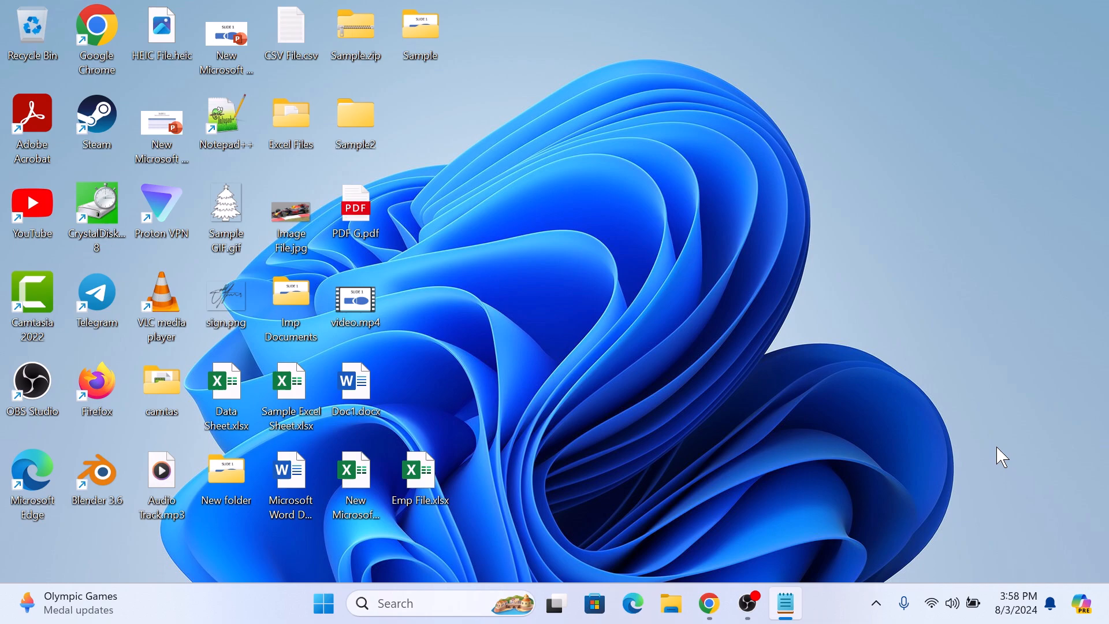
{"action": "mouse_move", "coordinate": [982, 456]}
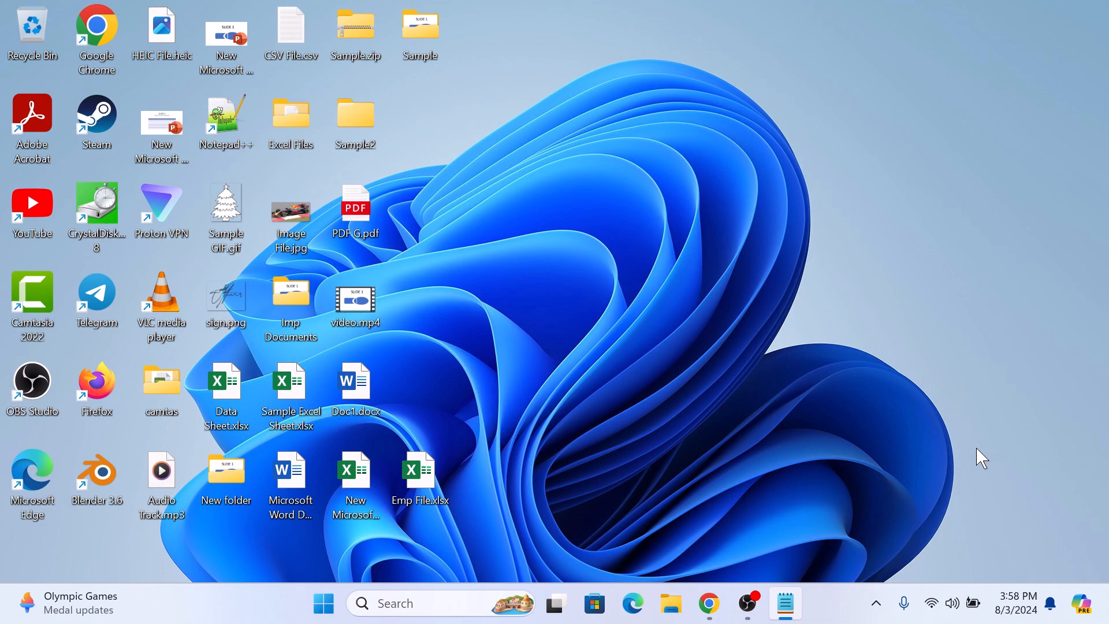
Step: Launch Google Chrome and open its three-dot main menu
{"action": "left_click", "coordinate": [708, 604]}
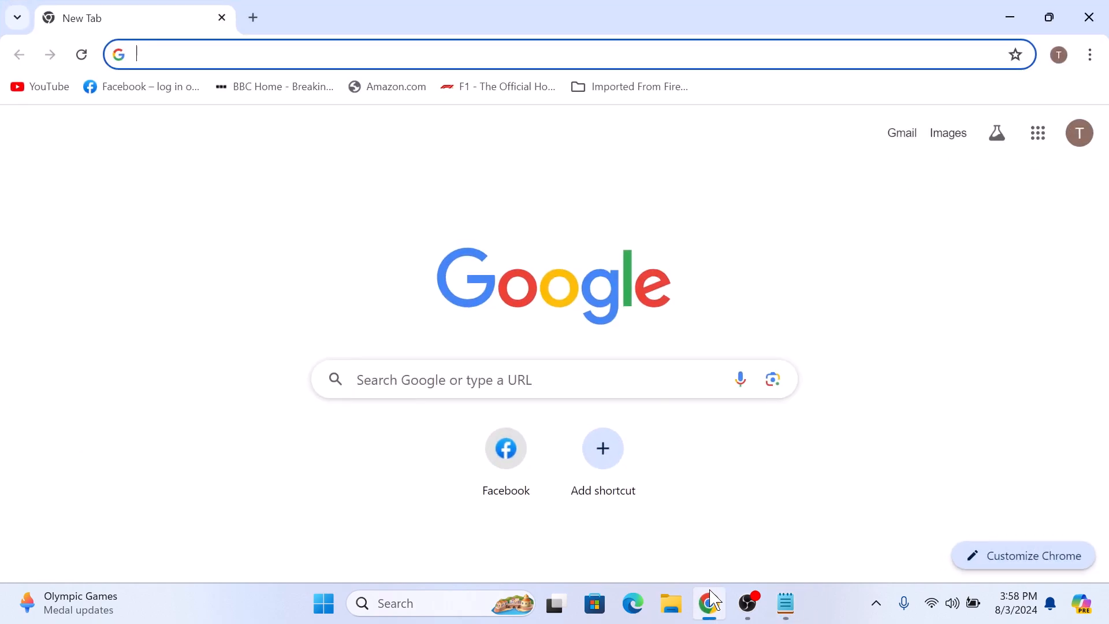
{"action": "left_click", "coordinate": [1091, 54]}
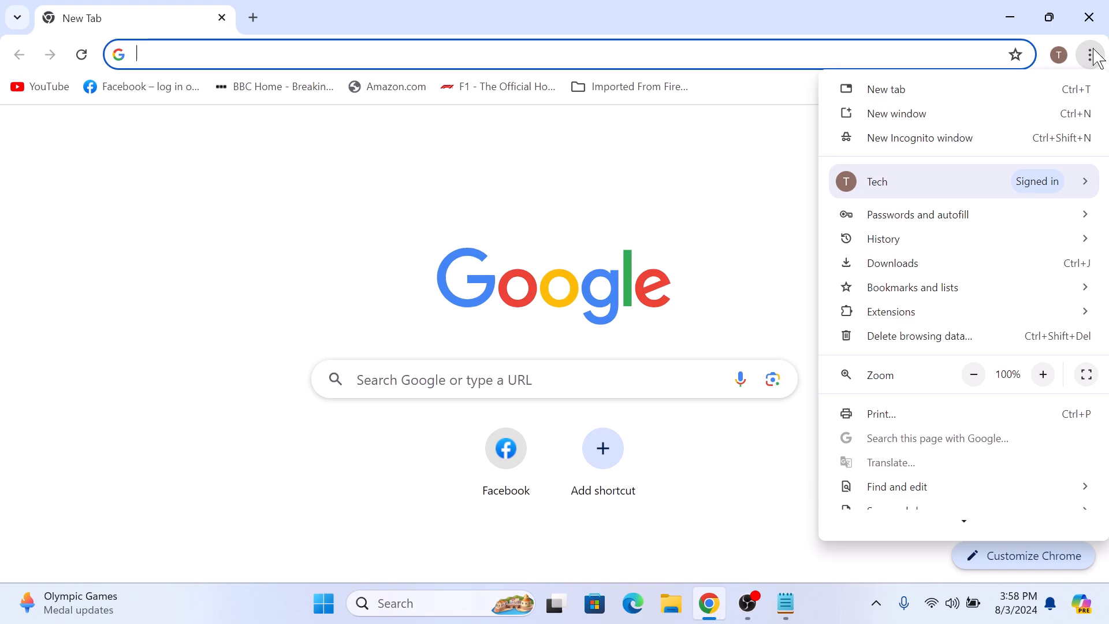
{"action": "mouse_move", "coordinate": [1026, 395]}
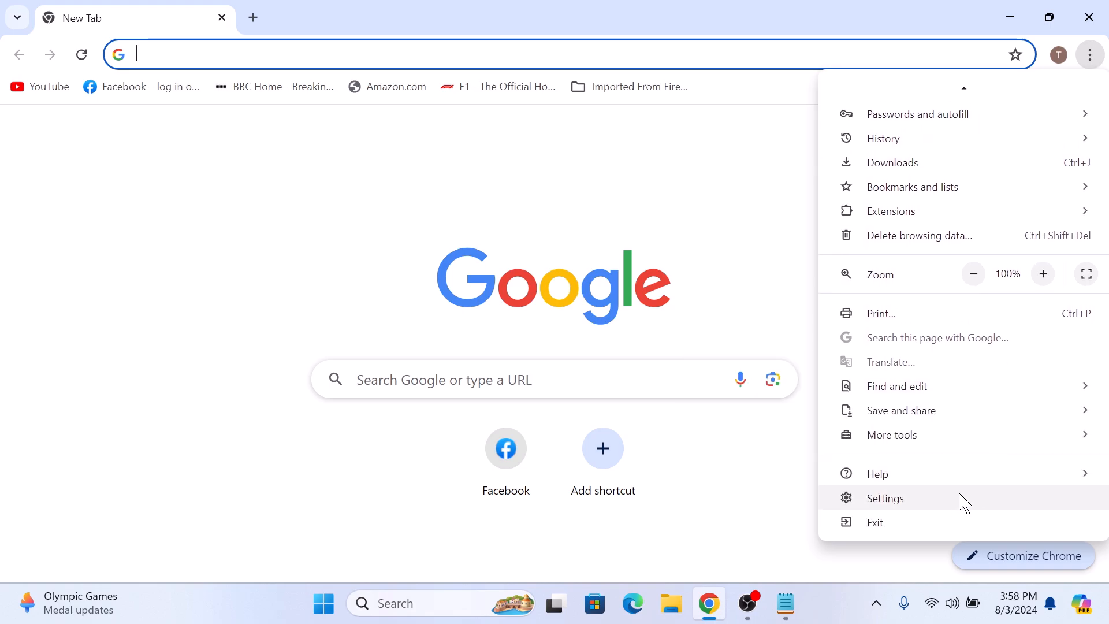
Step: Open Chrome Settings, go to Privacy and security, and scroll through its options
{"action": "left_click", "coordinate": [885, 498]}
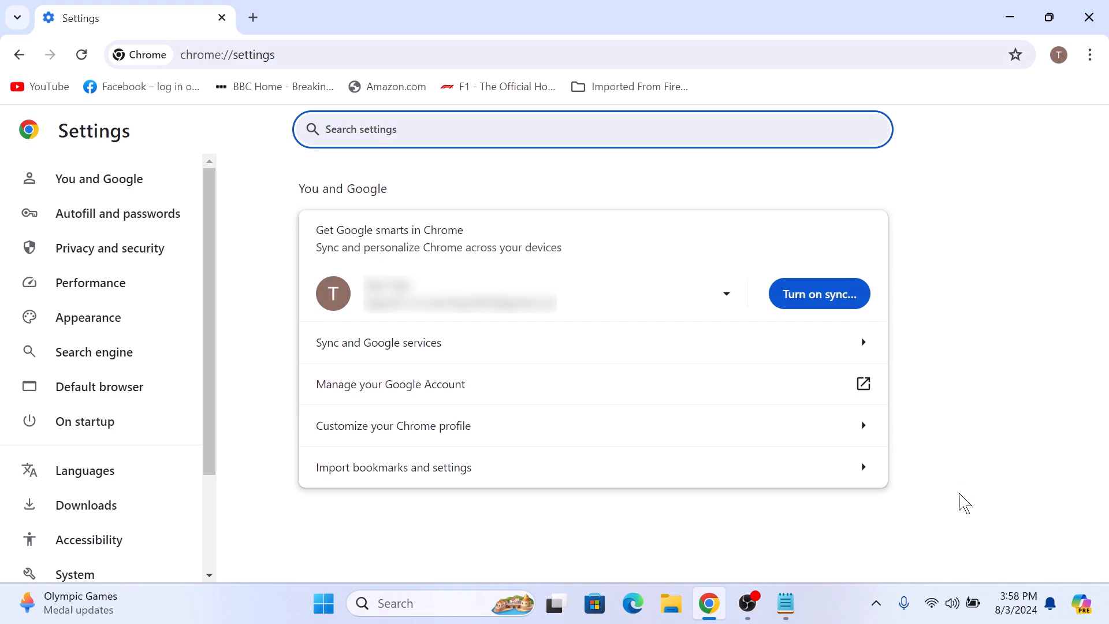
{"action": "mouse_move", "coordinate": [205, 289]}
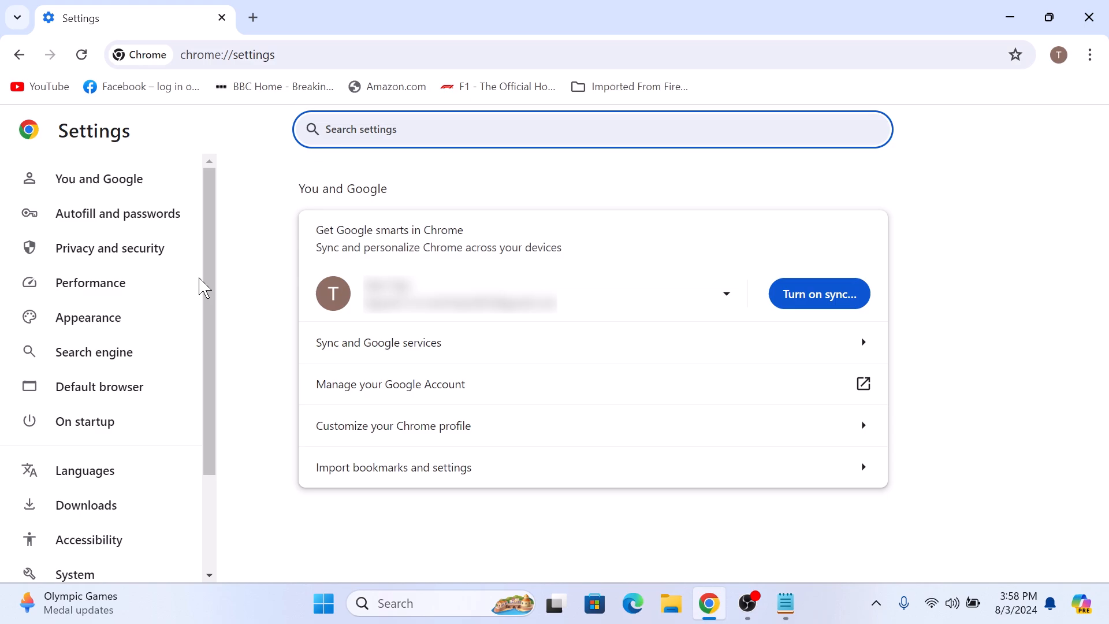
{"action": "left_click", "coordinate": [110, 248]}
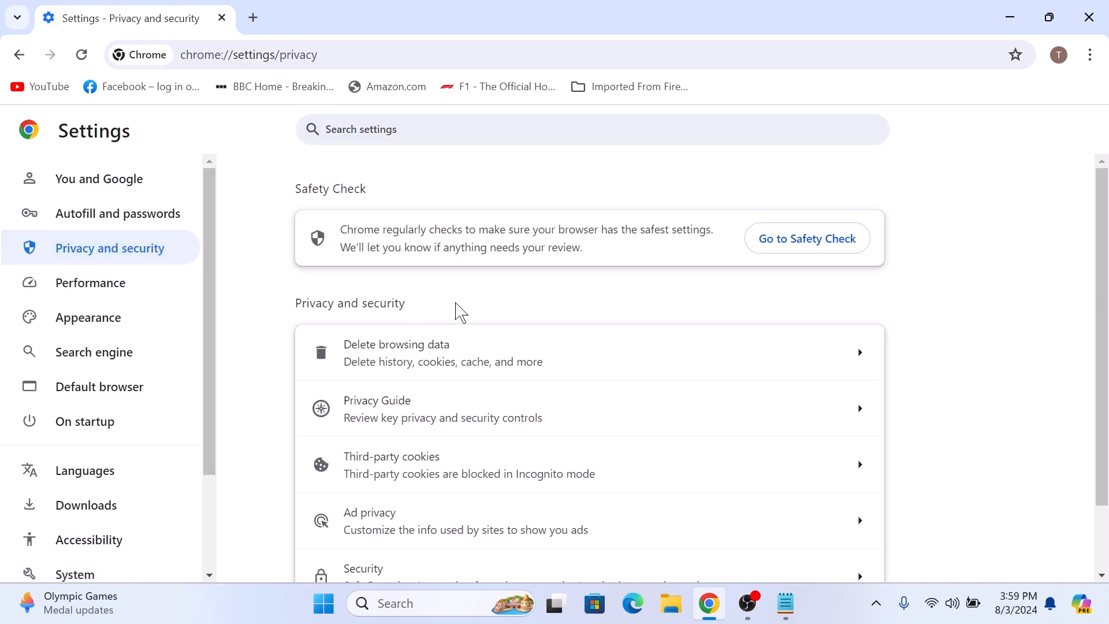
{"action": "scroll", "scroll_direction": "down", "scroll_amount": 3}
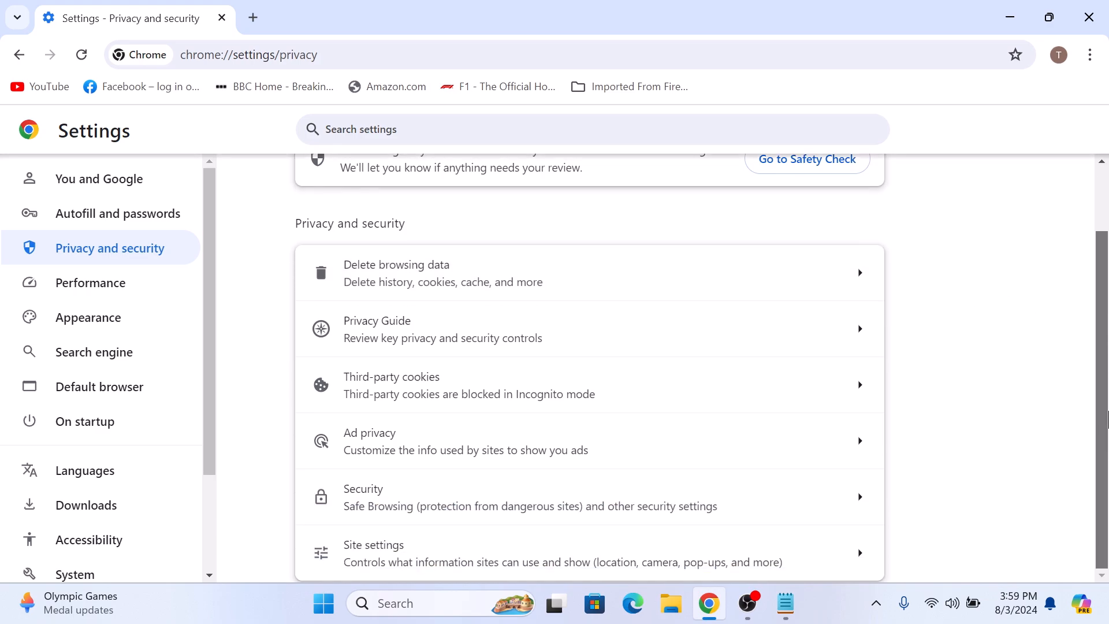
Step: Open Site settings and scroll down to the Content section
{"action": "left_click", "coordinate": [374, 553]}
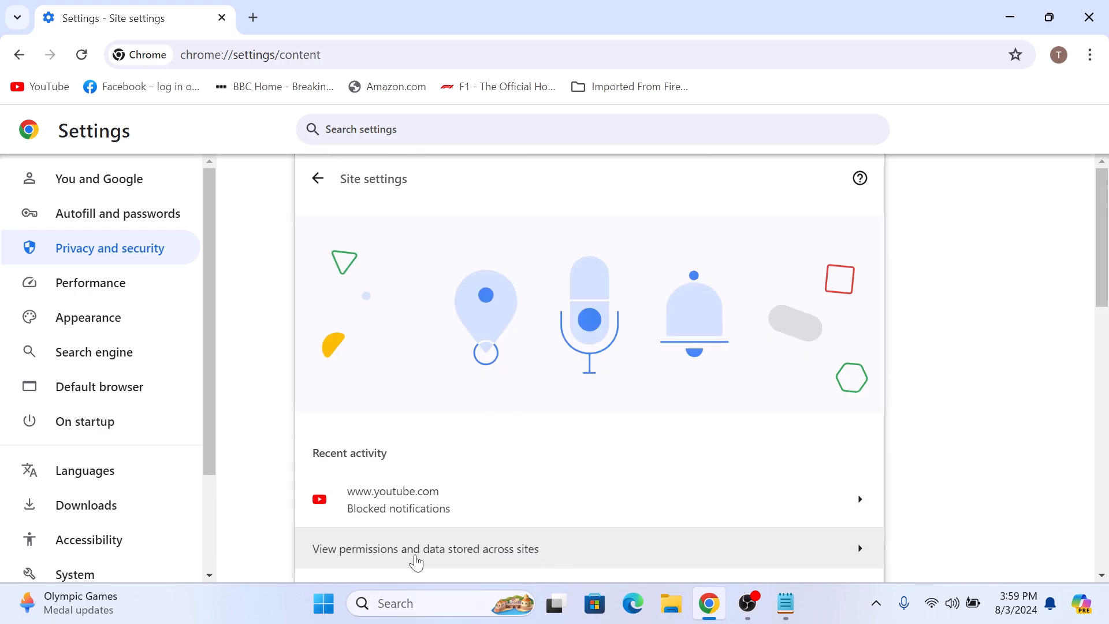
{"action": "scroll", "scroll_direction": "down", "scroll_amount": 3}
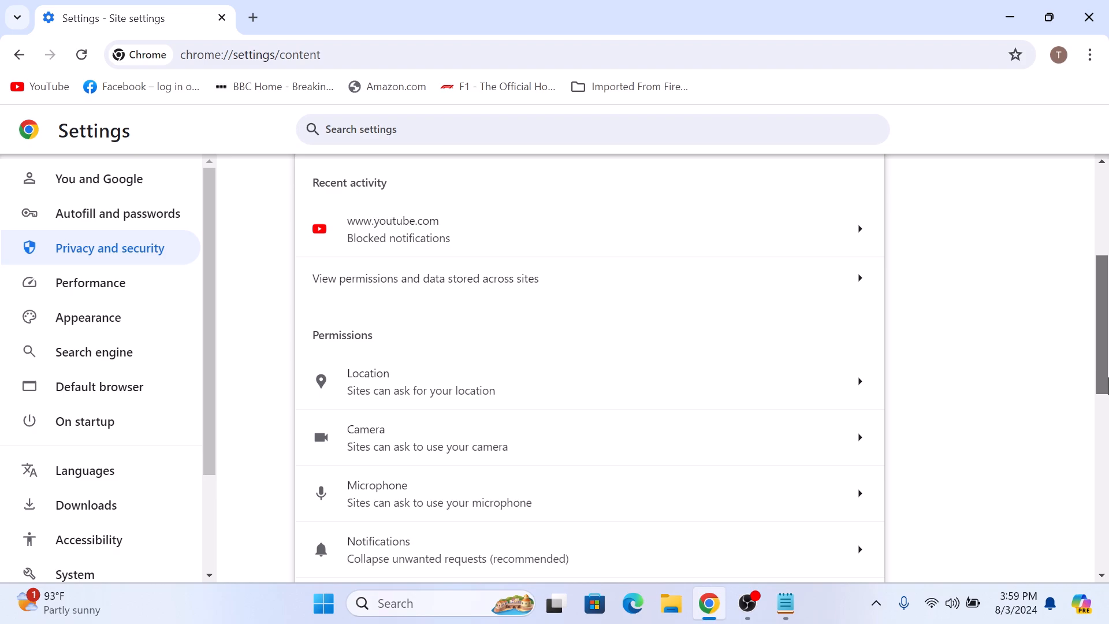
{"action": "scroll", "scroll_direction": "down", "scroll_amount": 3}
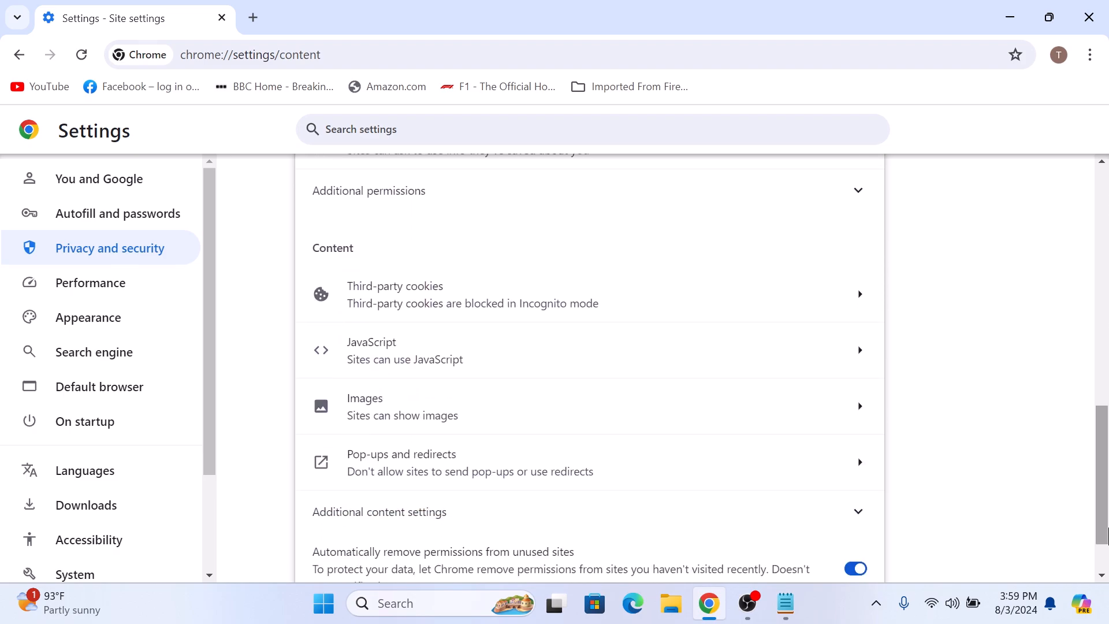
{"action": "mouse_move", "coordinate": [372, 233]}
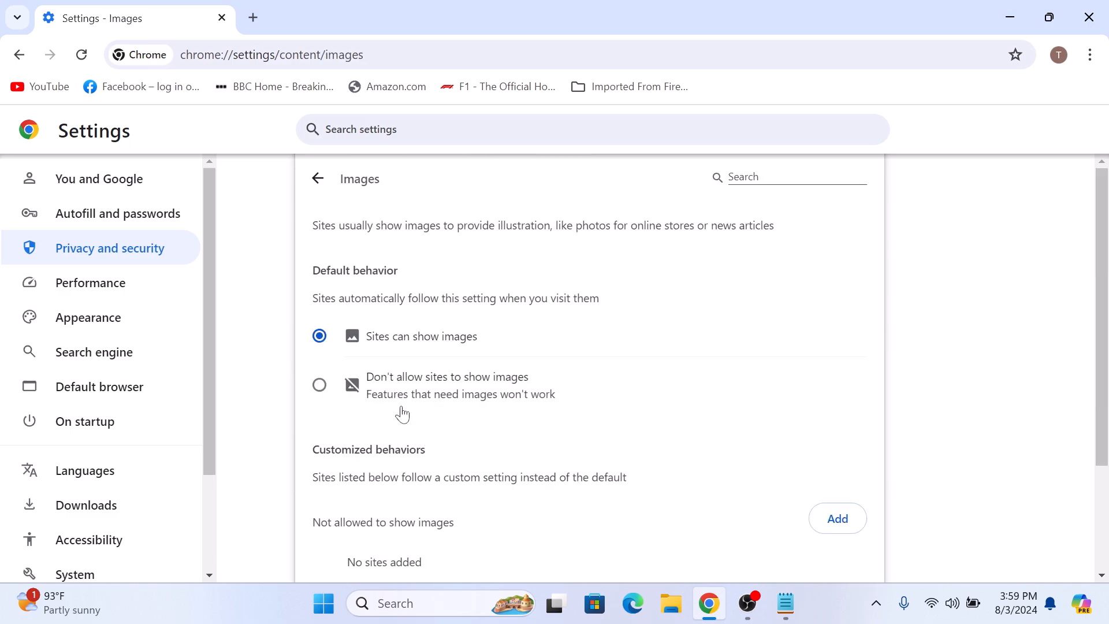
{"action": "mouse_move", "coordinate": [402, 277]}
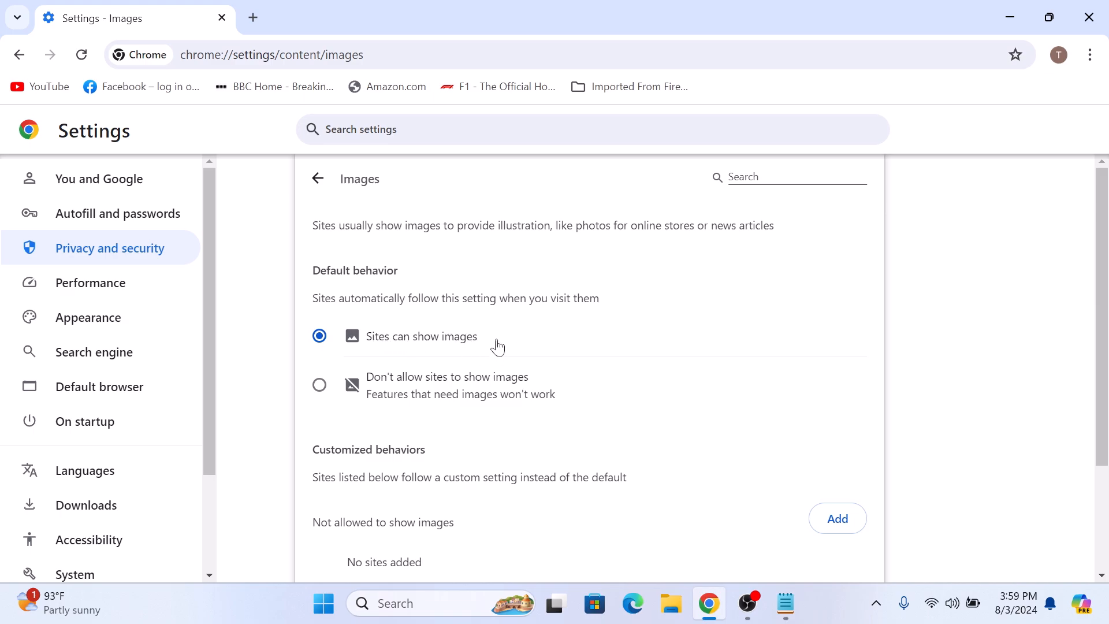
{"action": "mouse_move", "coordinate": [572, 394]}
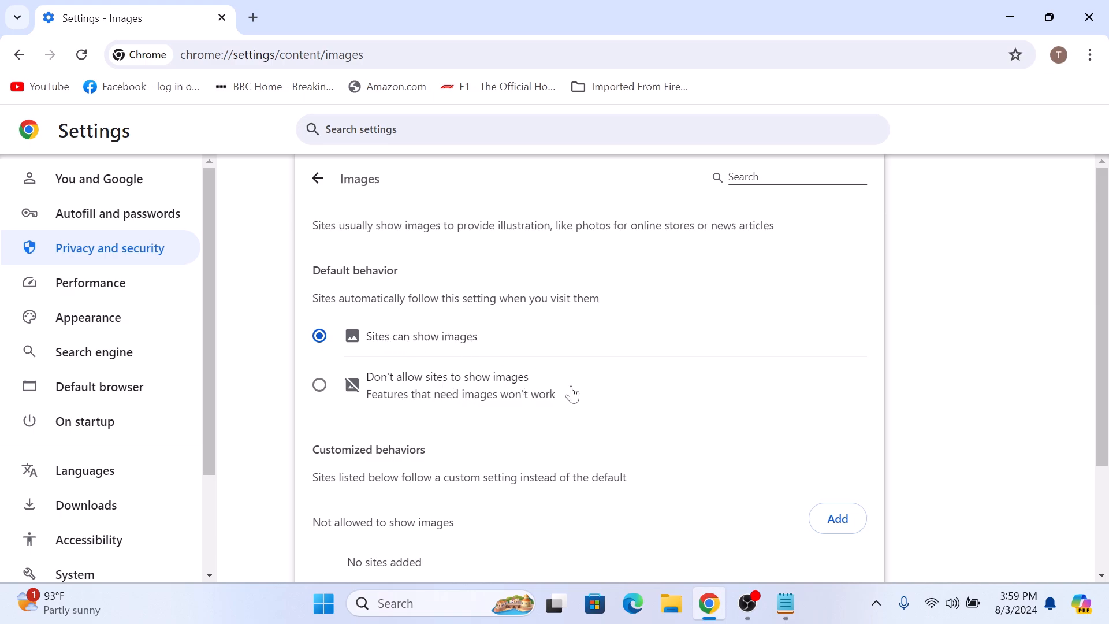
{"action": "mouse_move", "coordinate": [566, 371]}
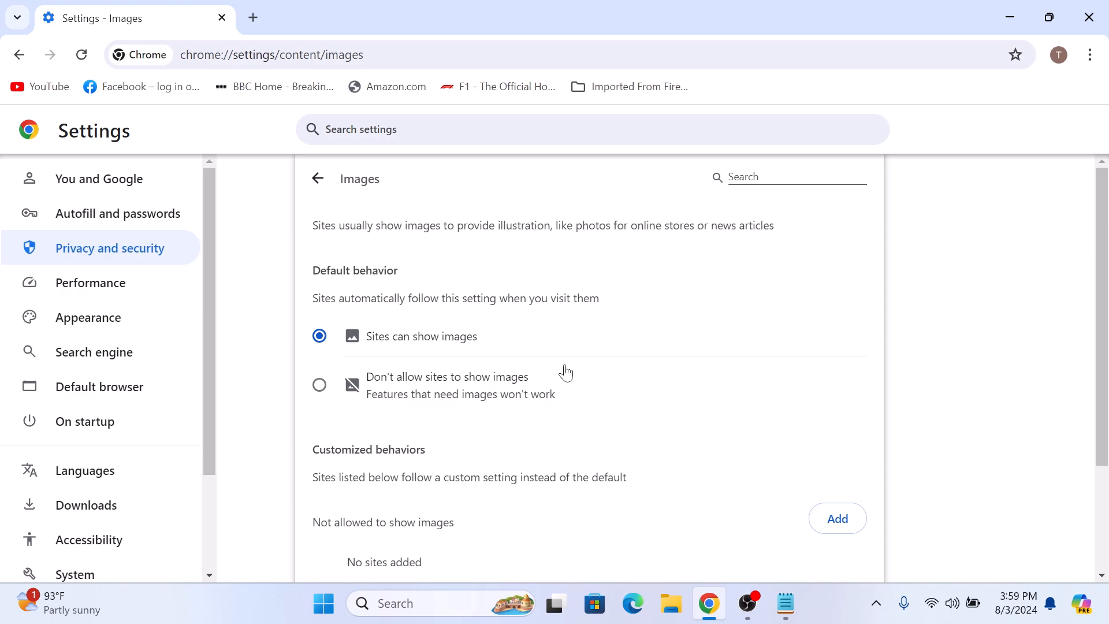
Step: Select 'Don't allow sites to show images' in the Images setting
{"action": "left_click", "coordinate": [319, 385]}
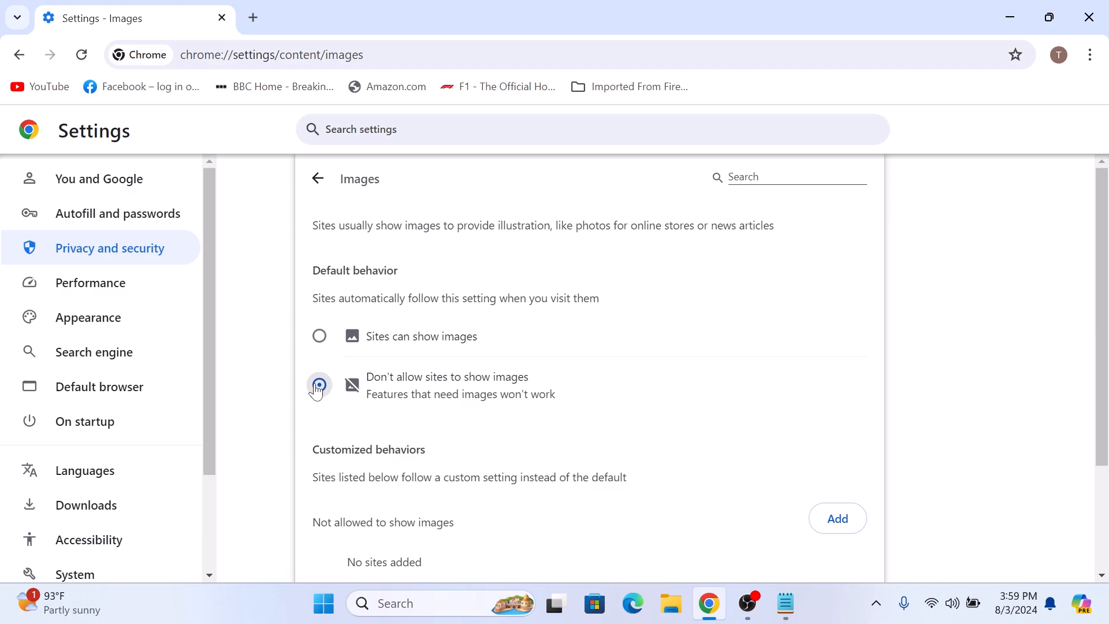
{"action": "left_click", "coordinate": [319, 385]}
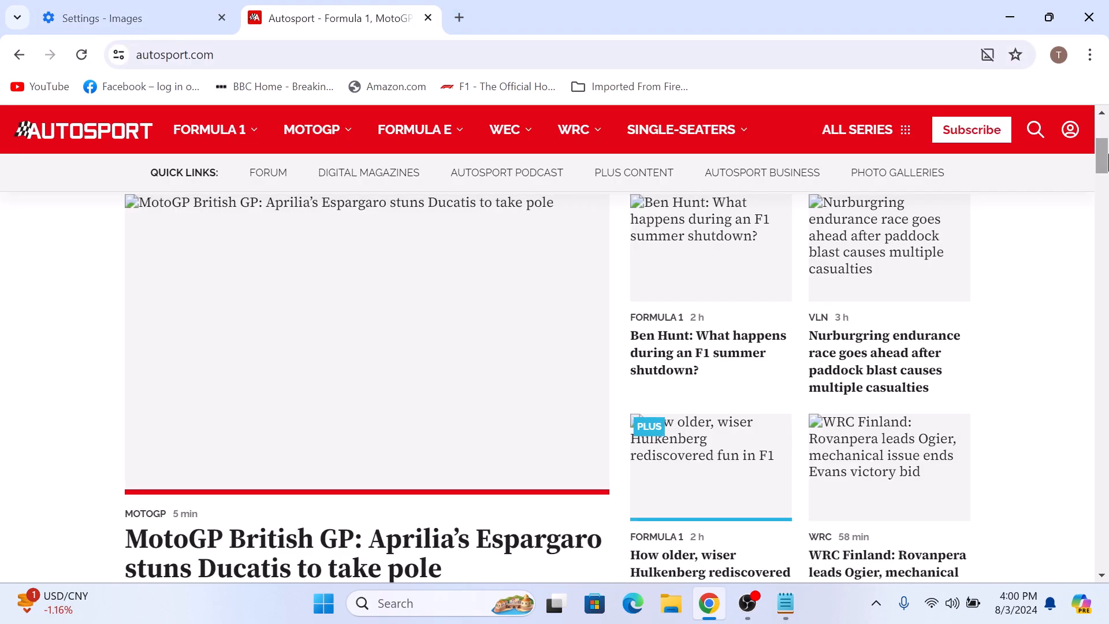
{"action": "mouse_move", "coordinate": [926, 312]}
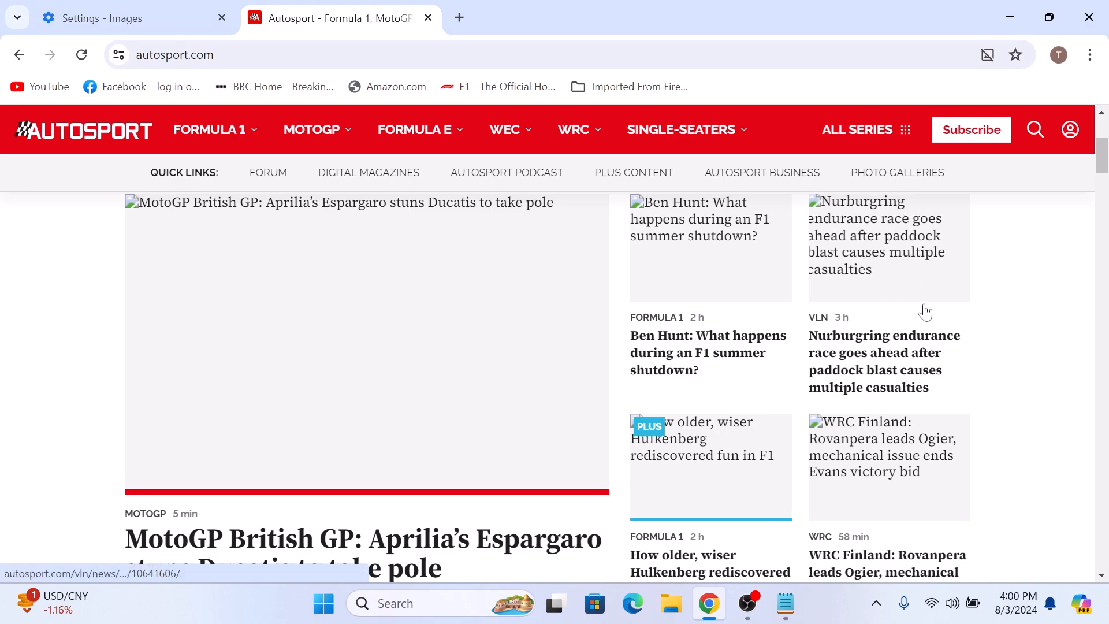
{"action": "mouse_move", "coordinate": [1011, 315]}
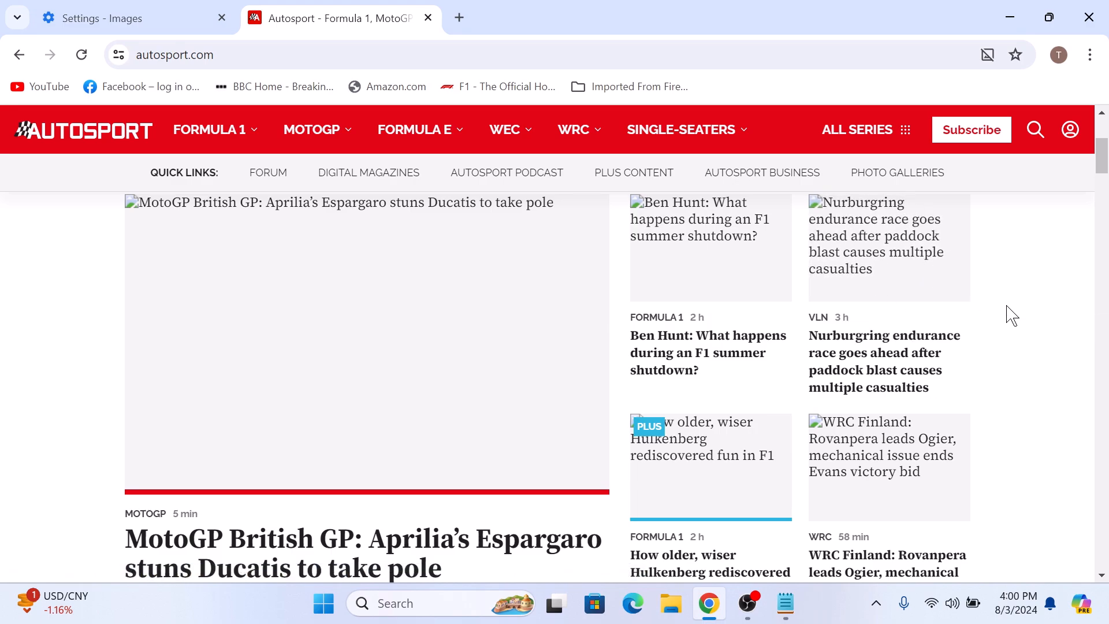